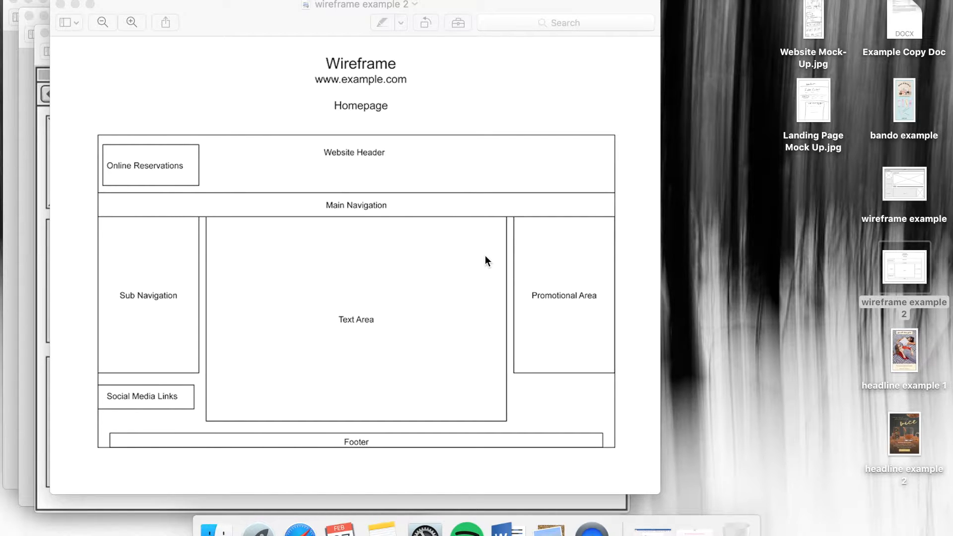
mouse_move(281, 37)
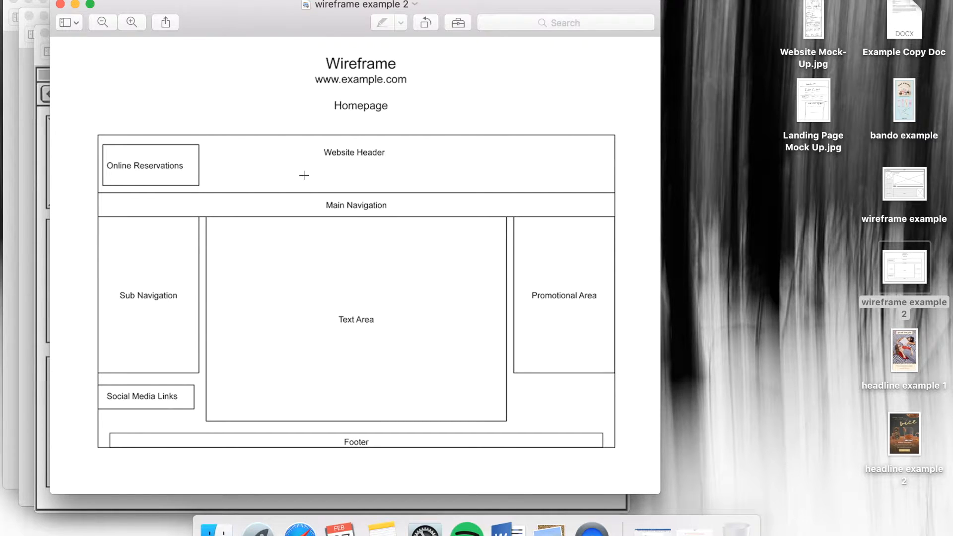
mouse_move(366, 181)
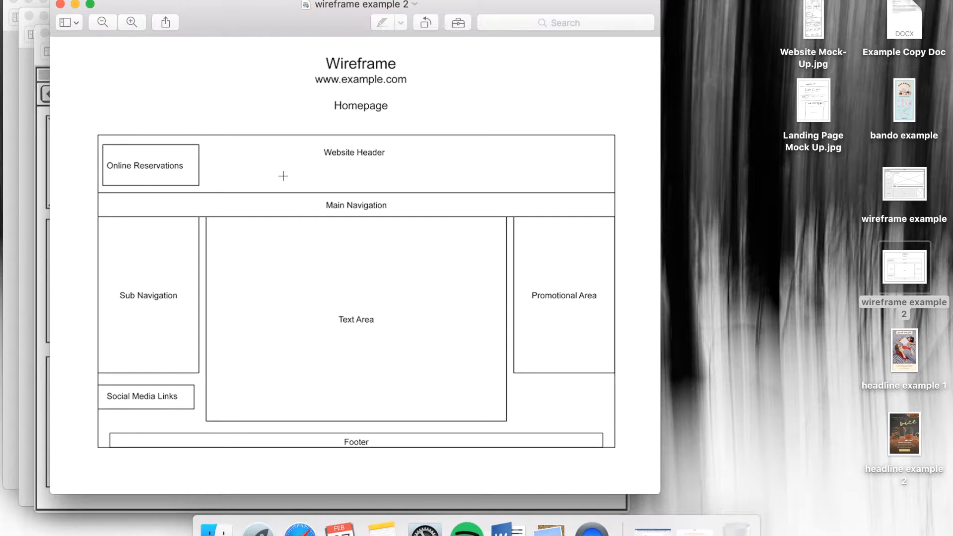
mouse_move(381, 232)
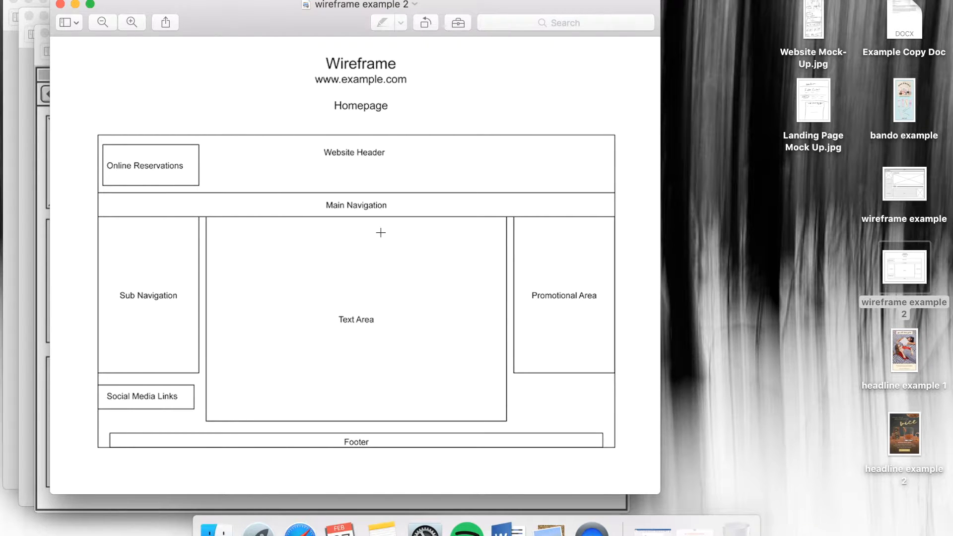
mouse_move(472, 352)
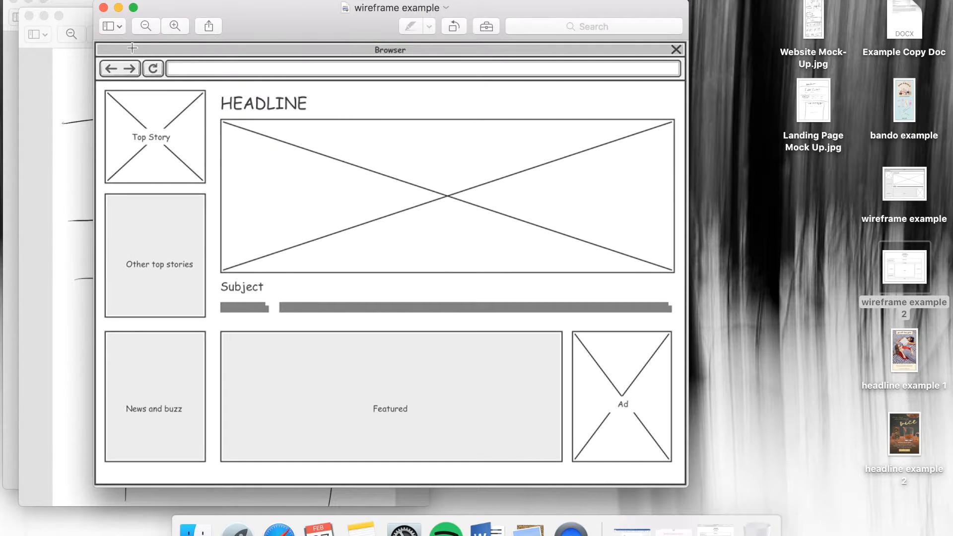
mouse_move(514, 395)
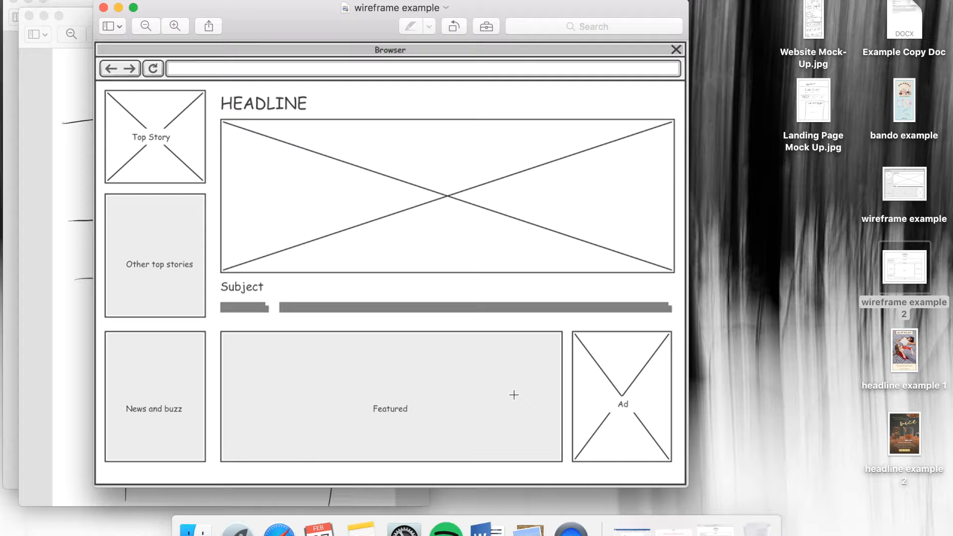
mouse_move(118, 8)
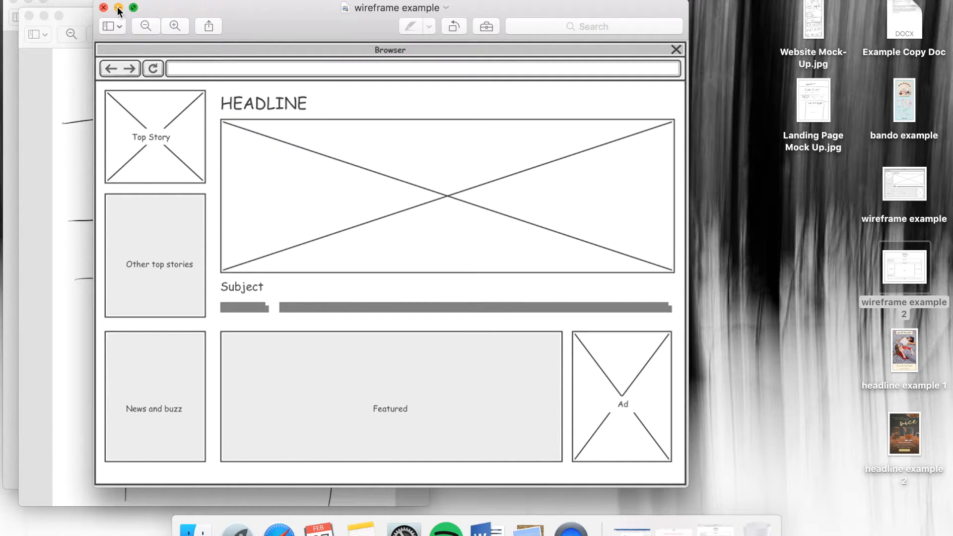
Minimize the news-page wireframe example window to reveal the hand-drawn Website Mock-Up.jpg.
left_click(102, 7)
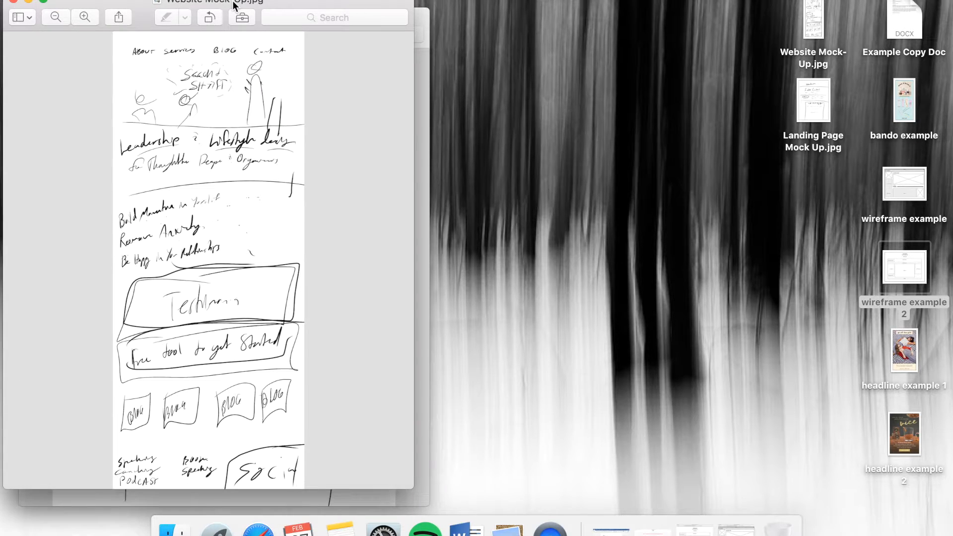
mouse_move(99, 103)
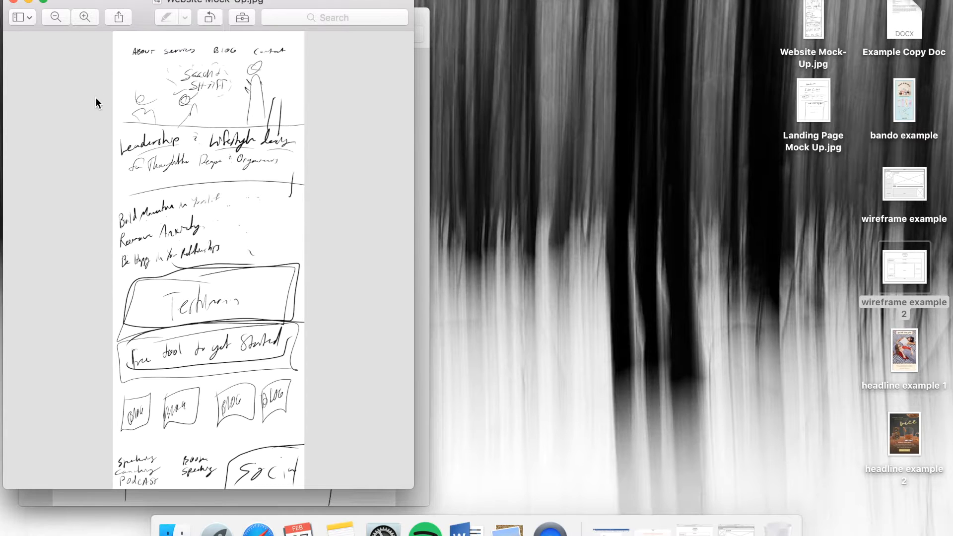
mouse_move(90, 415)
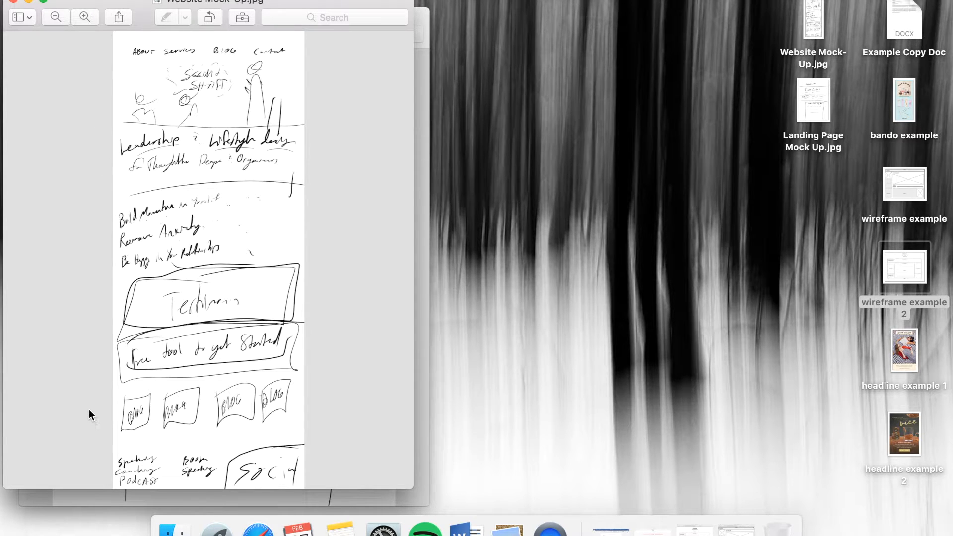
mouse_move(85, 74)
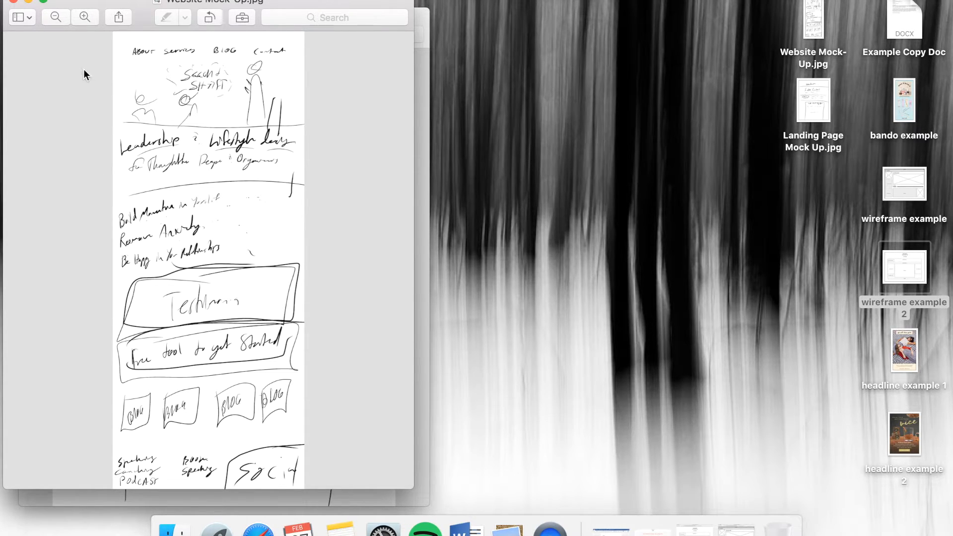
Minimize Website Mock-Up.jpg, wireframe example and wireframe example 2 to clear the desktop.
double_click(813, 100)
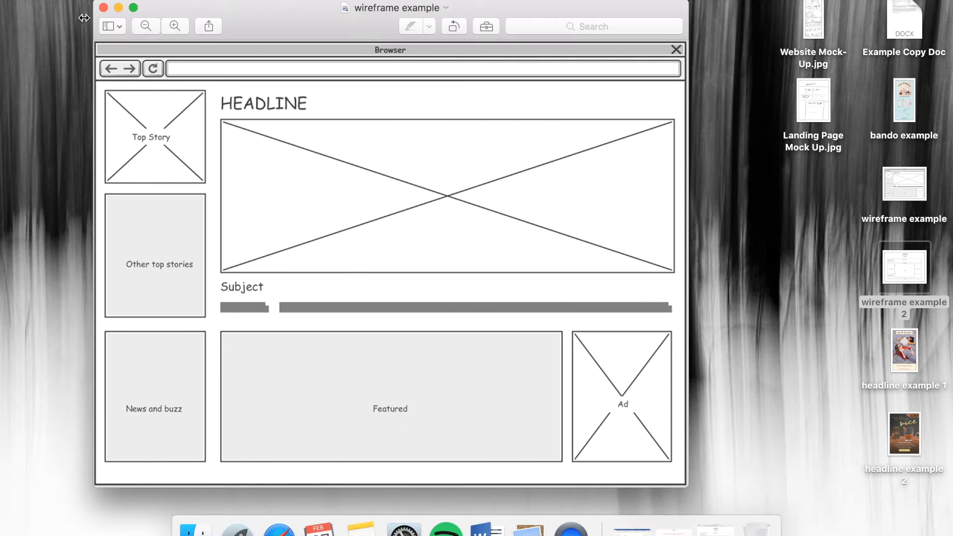
double_click(904, 267)
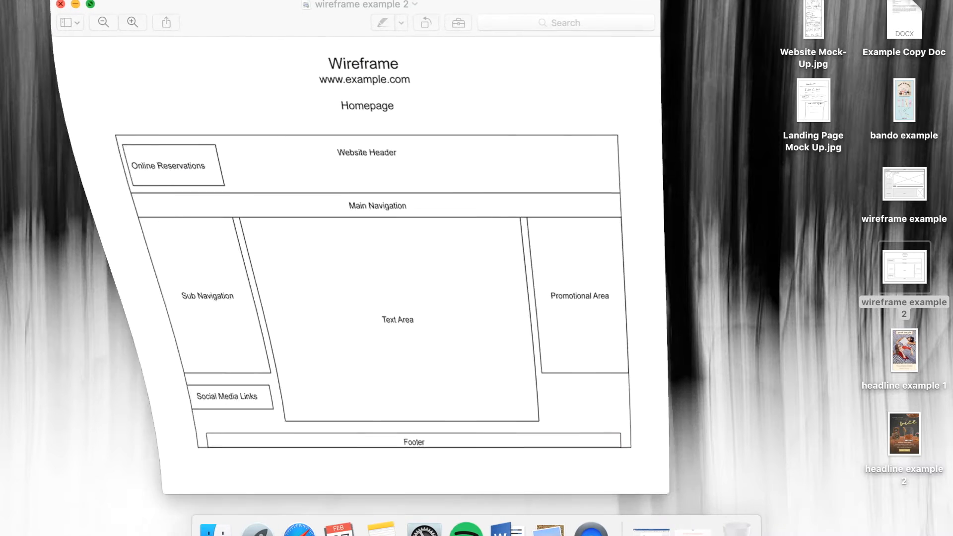
left_click(60, 5)
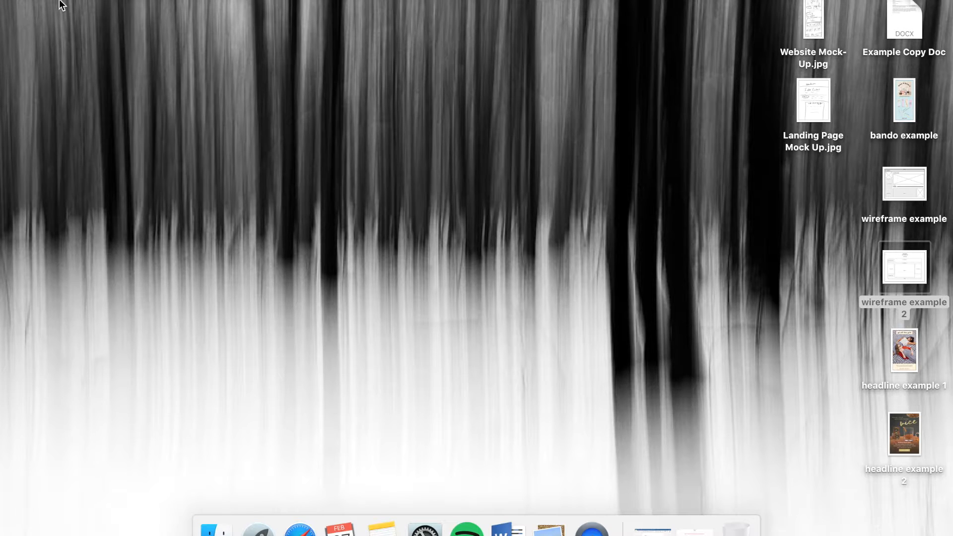
mouse_move(293, 19)
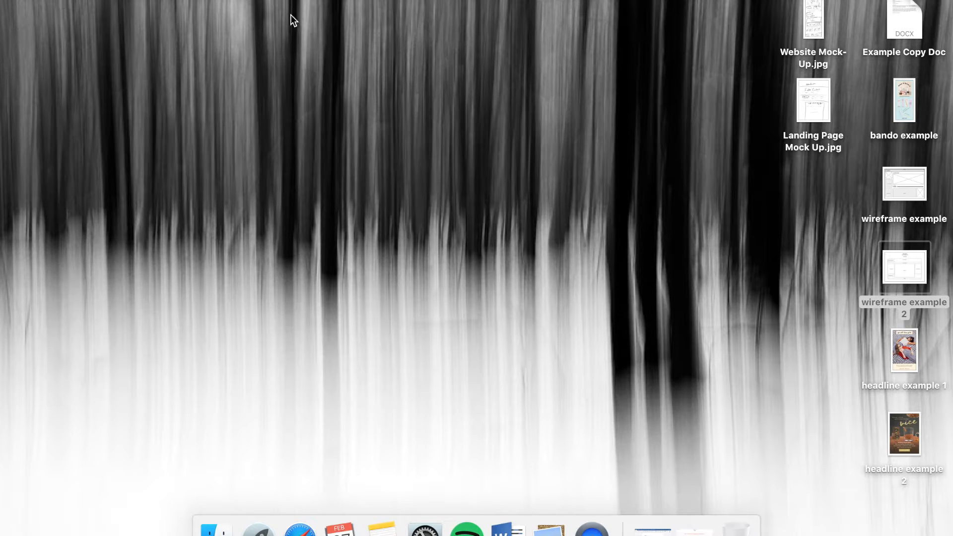
mouse_move(634, 365)
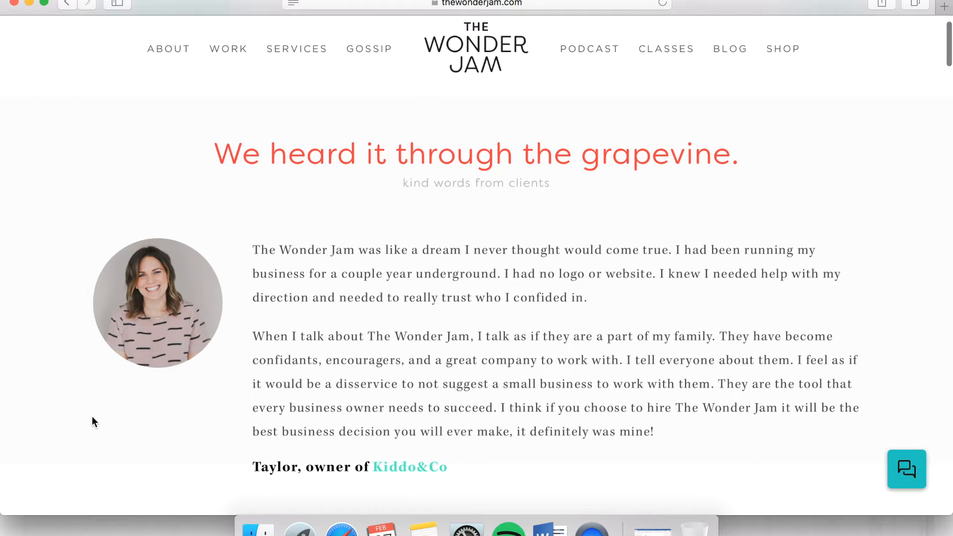
mouse_move(652, 525)
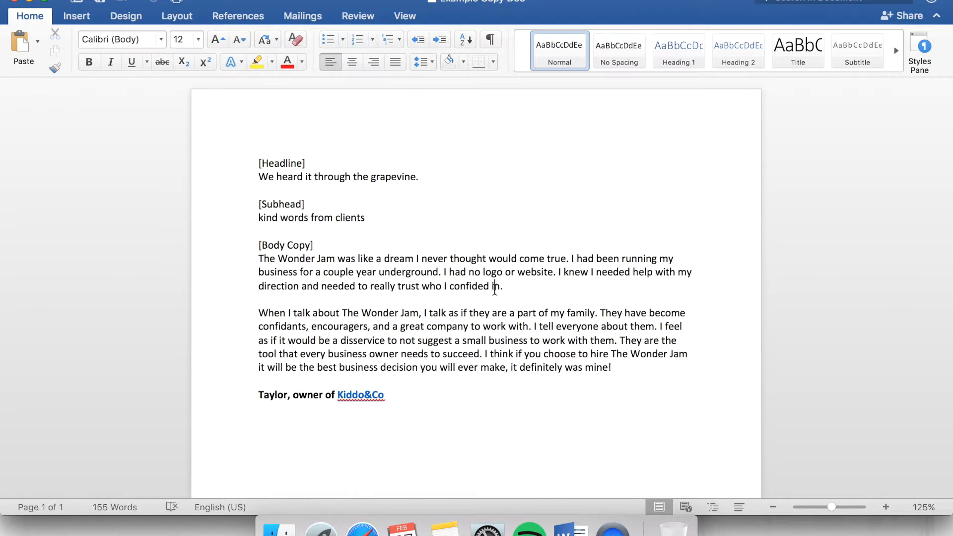
double_click(282, 163)
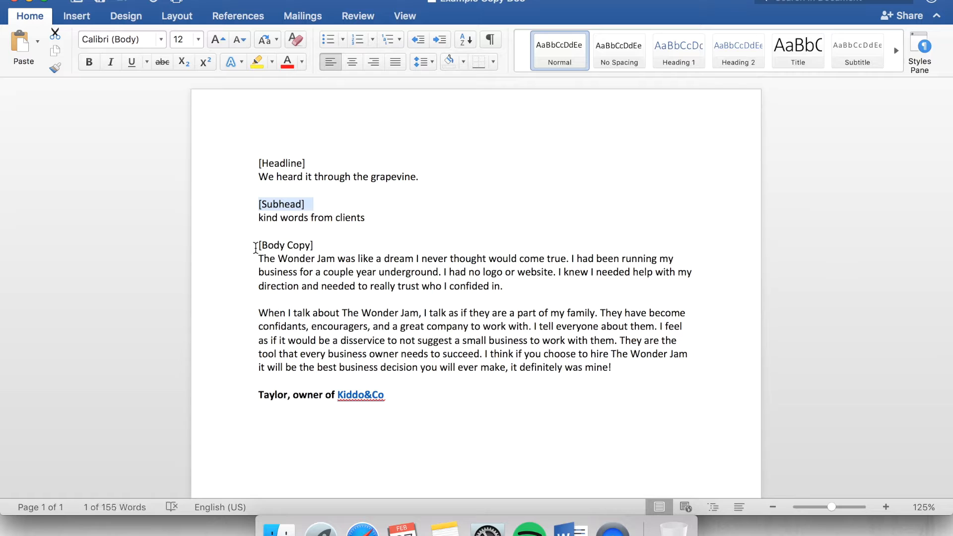
left_click(337, 244)
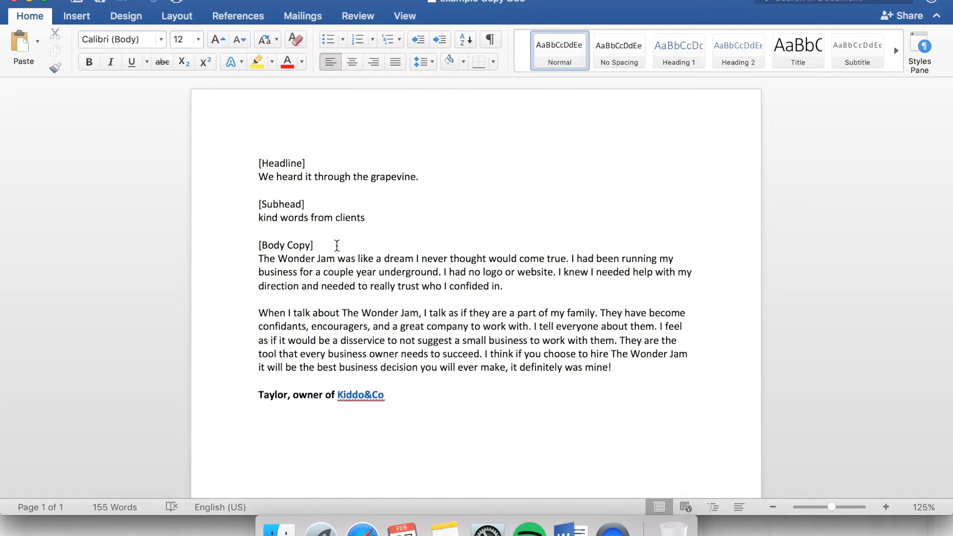
left_click(315, 245)
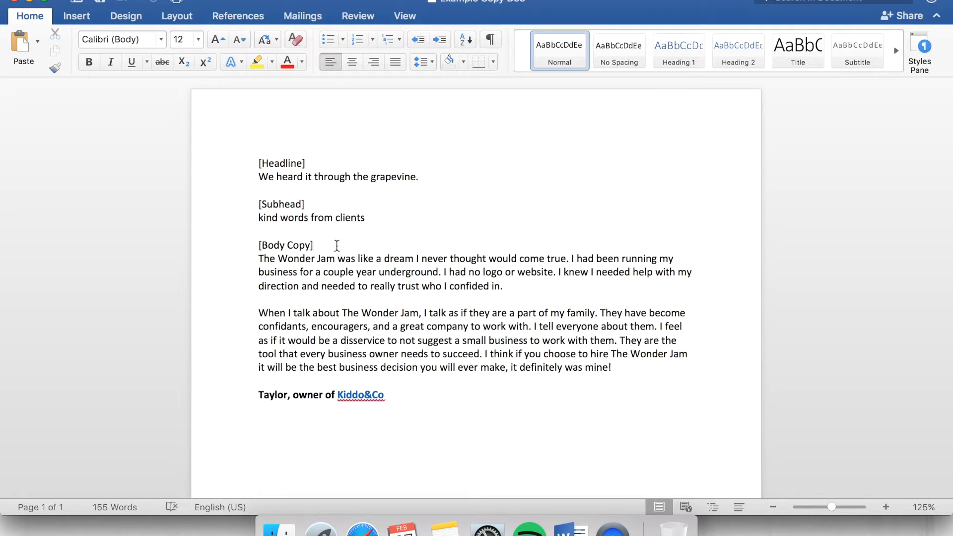
left_click(314, 245)
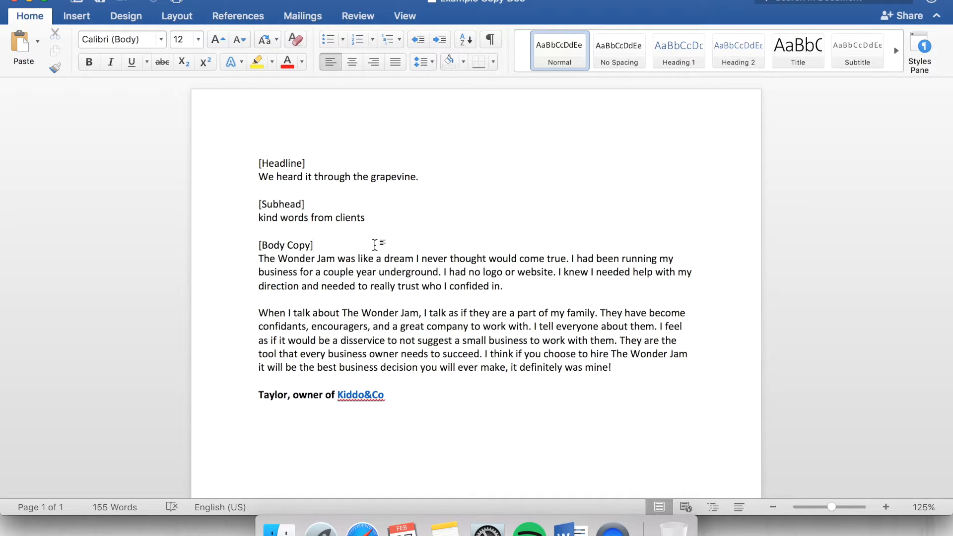
left_click(314, 245)
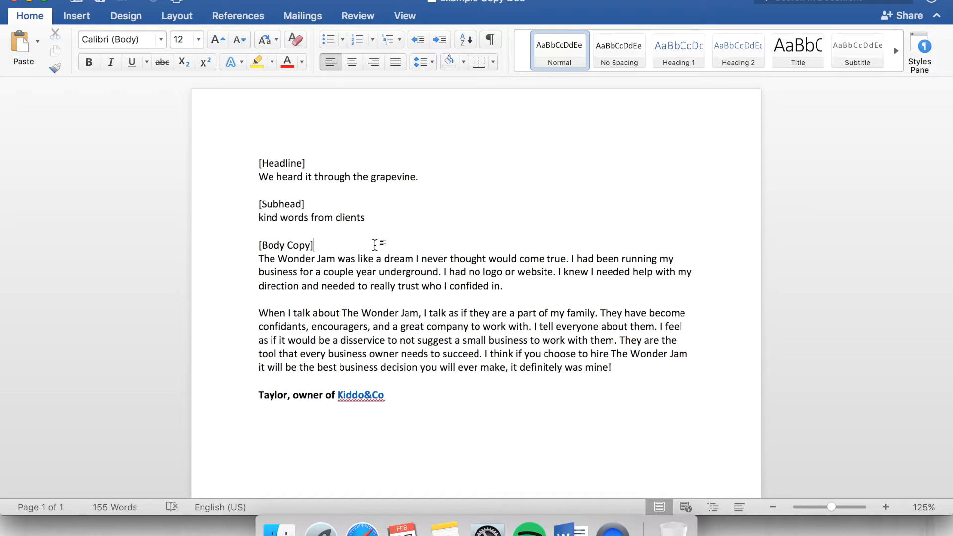
mouse_move(259, 169)
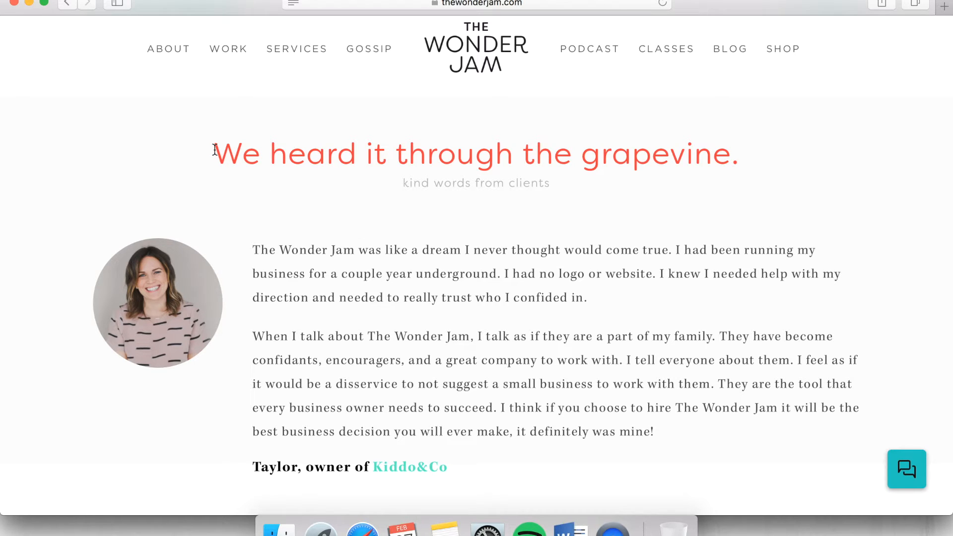
mouse_move(753, 171)
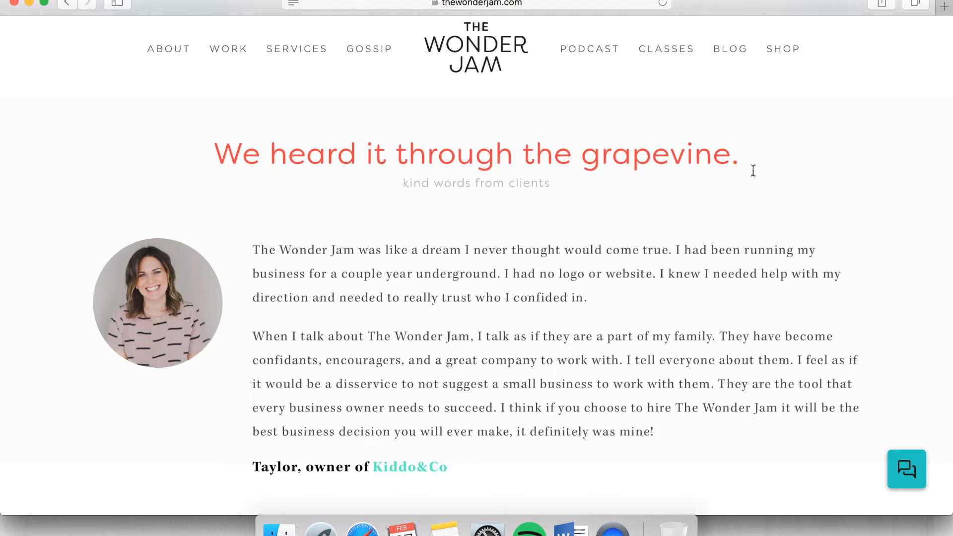
mouse_move(209, 161)
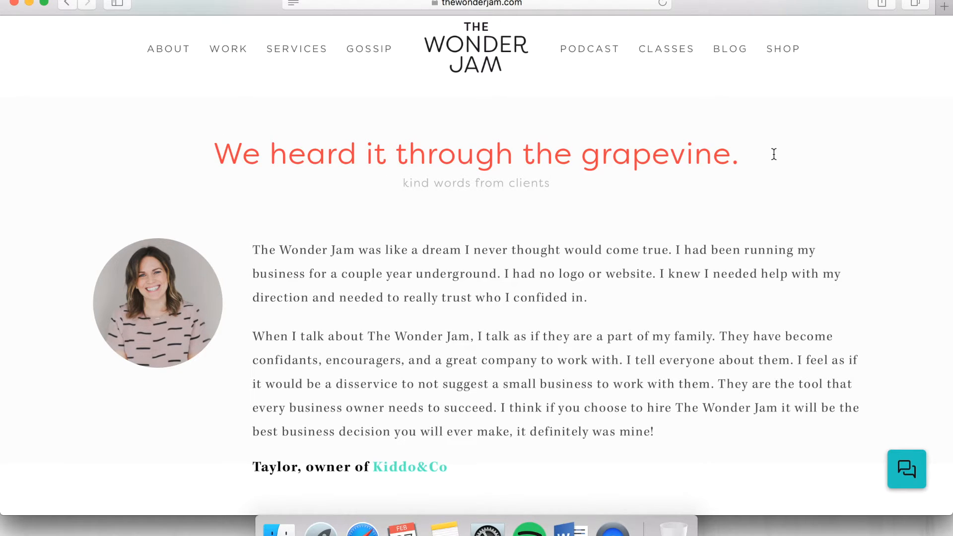
mouse_move(570, 528)
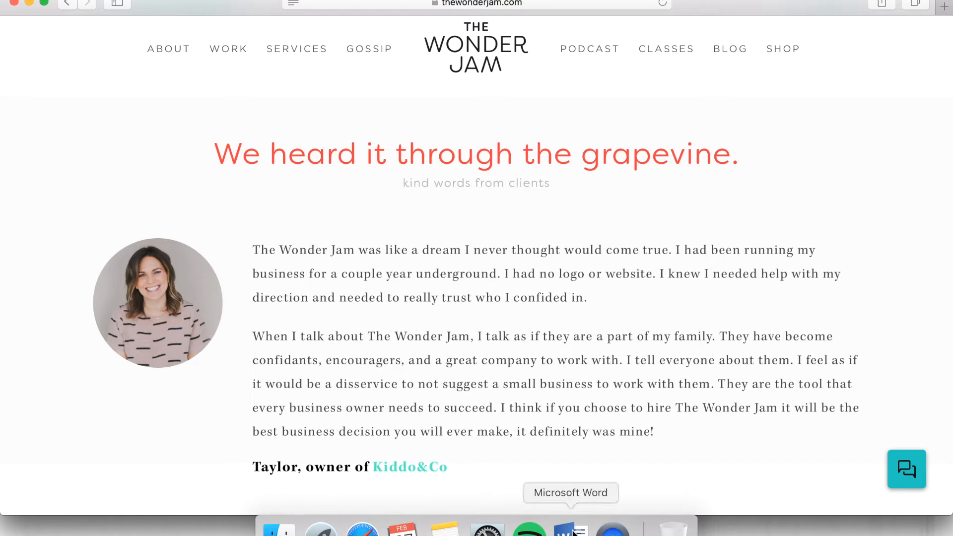
Leave Safari's Wonder Jam testimonials page and switch to the labelled Word copy document.
left_click(570, 528)
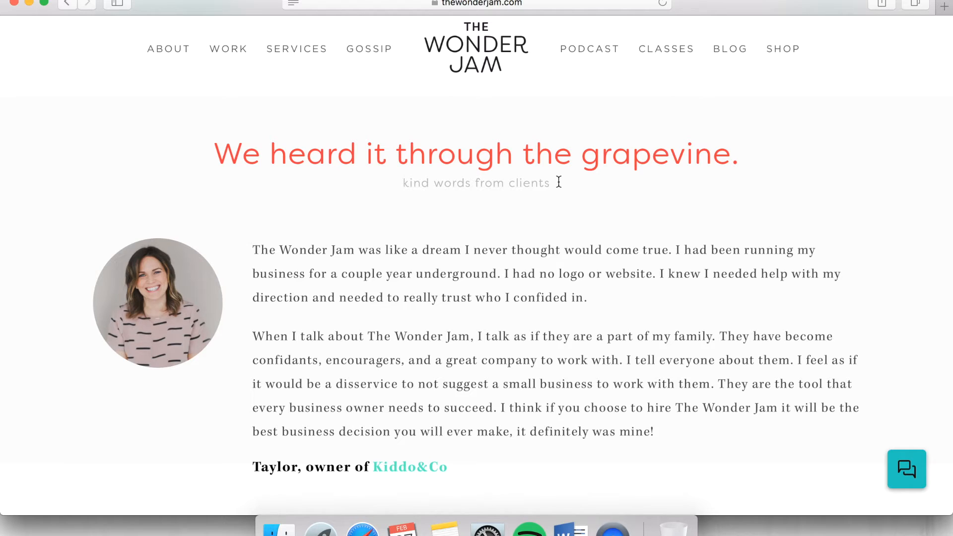
mouse_move(564, 200)
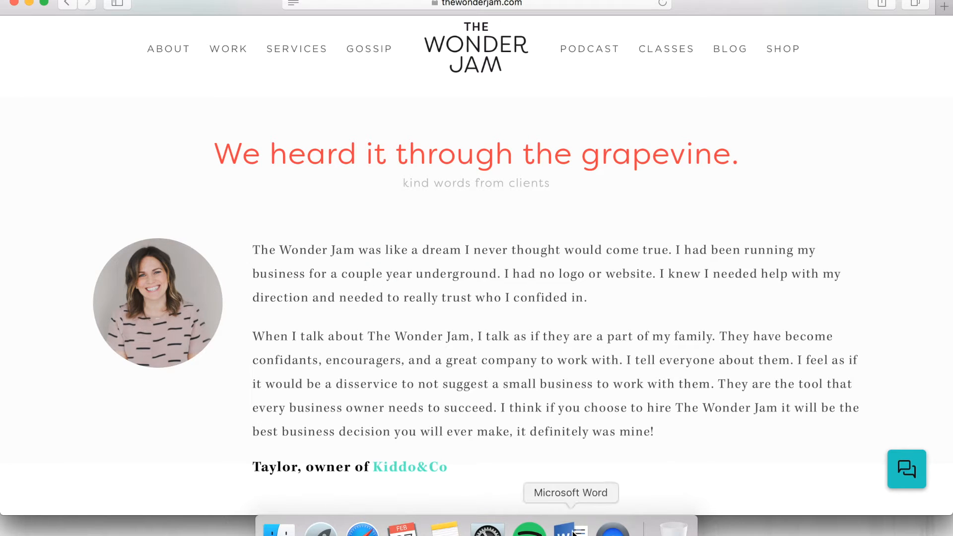
left_click(569, 528)
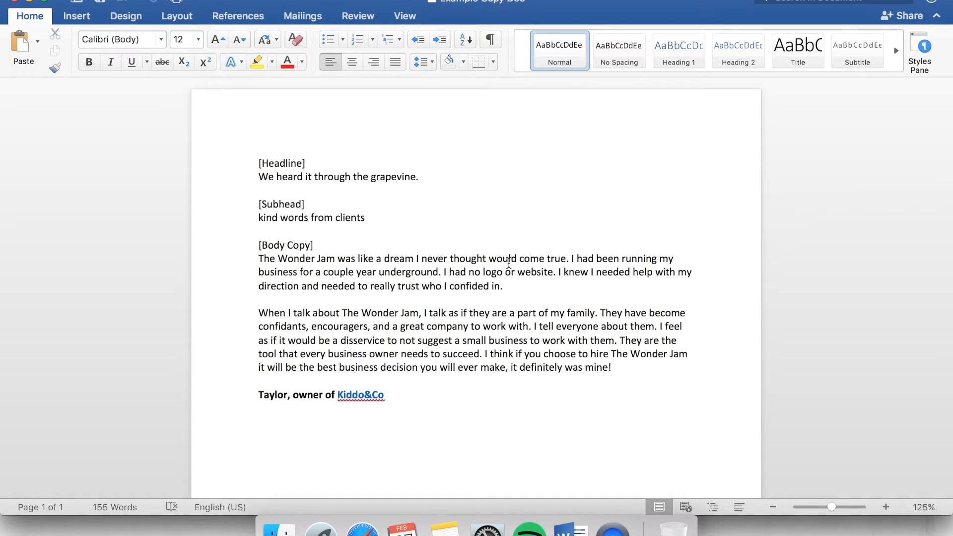
Put away the Word copy document window so only the desktop shows.
left_click(411, 312)
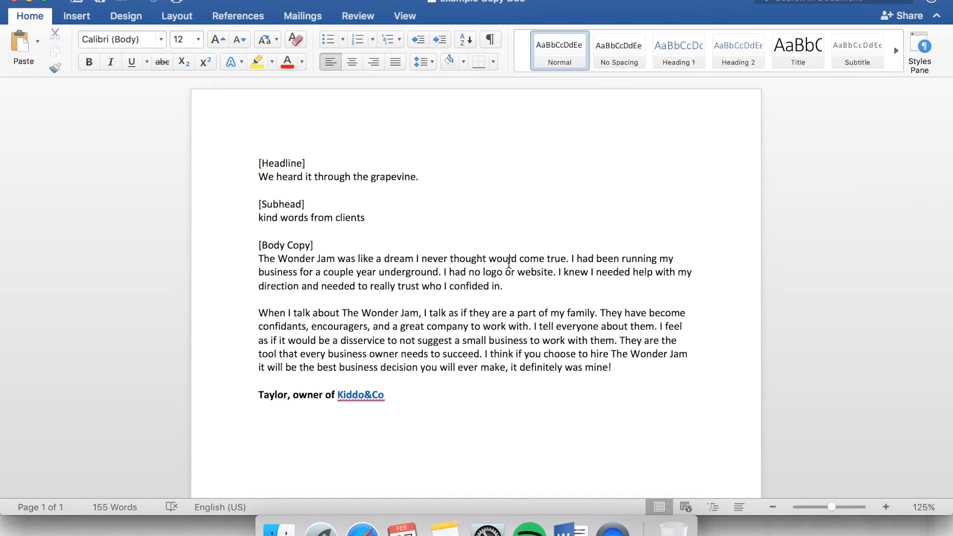
left_click(411, 312)
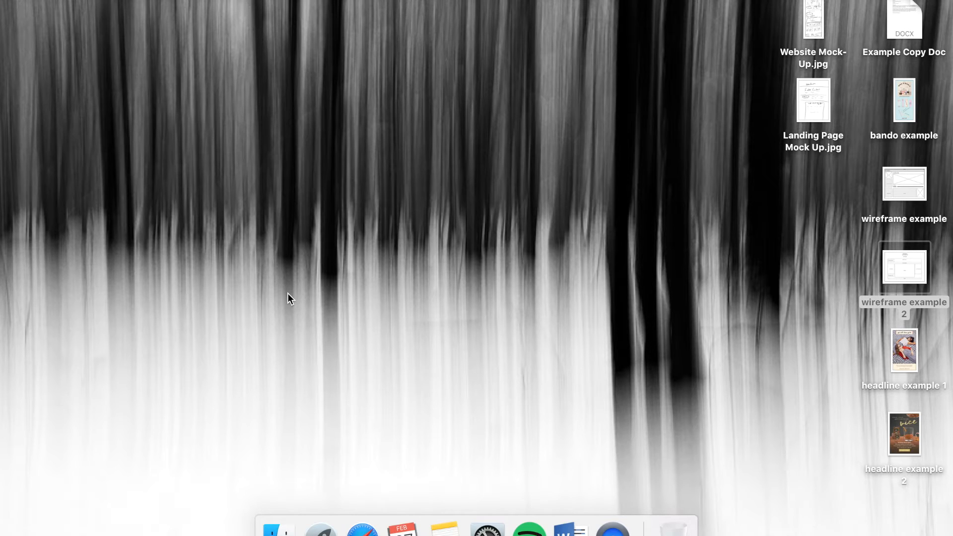
mouse_move(271, 298)
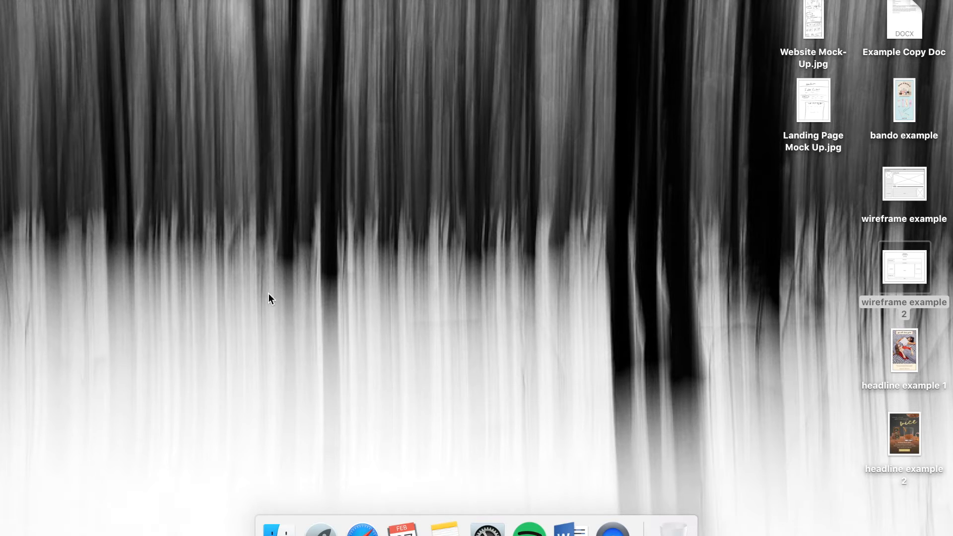
mouse_move(281, 298)
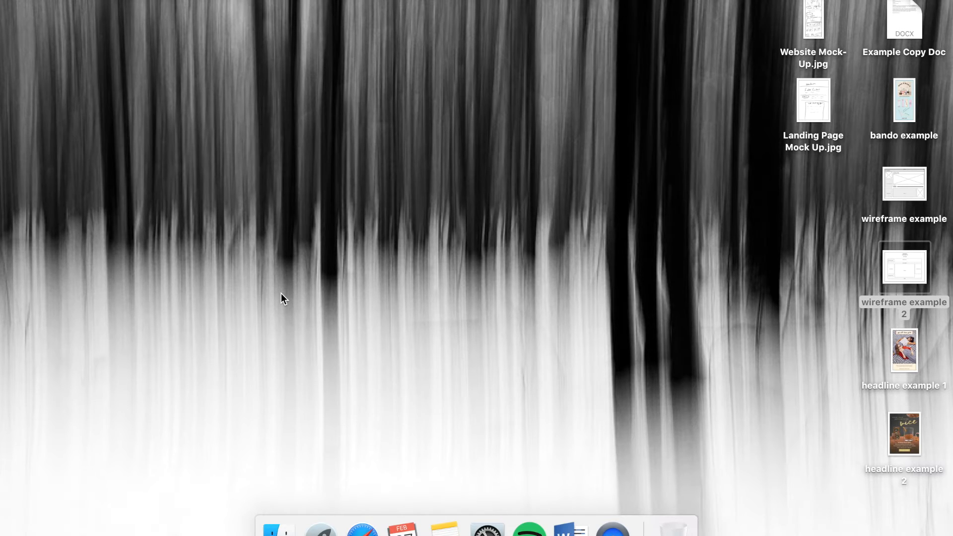
mouse_move(703, 291)
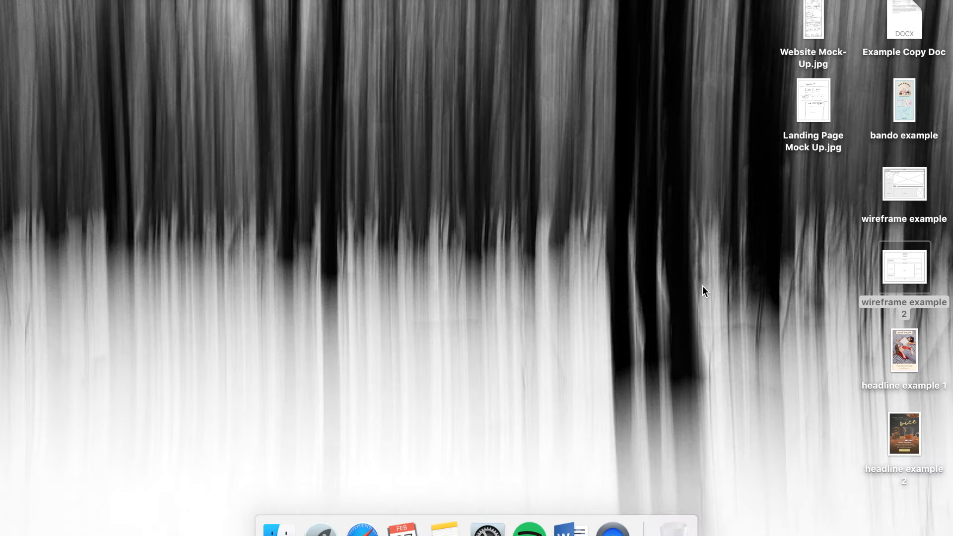
double_click(904, 350)
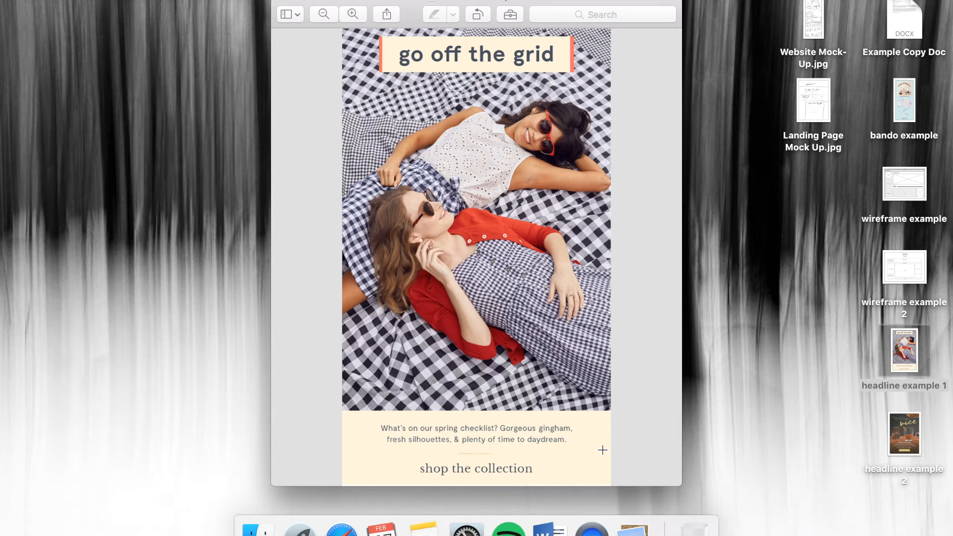
mouse_move(282, 4)
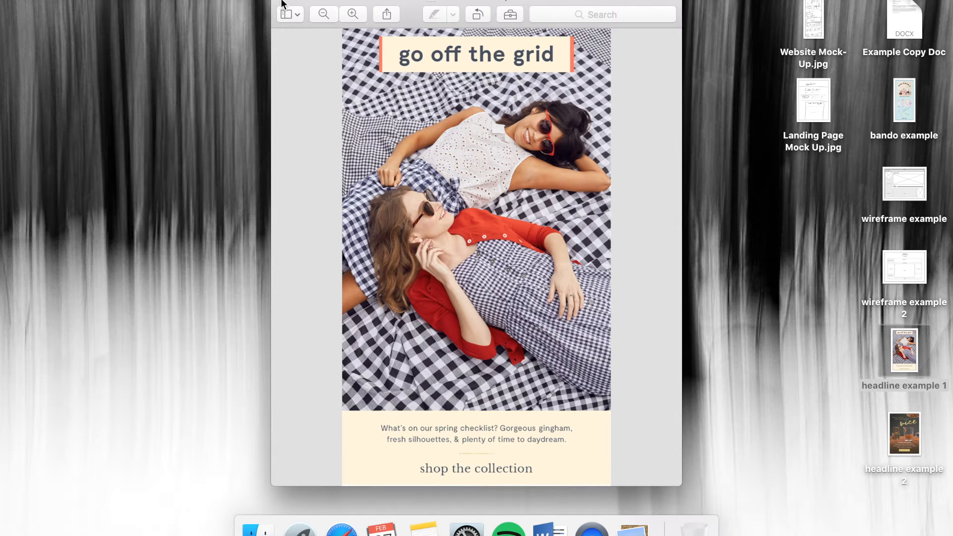
left_click(903, 433)
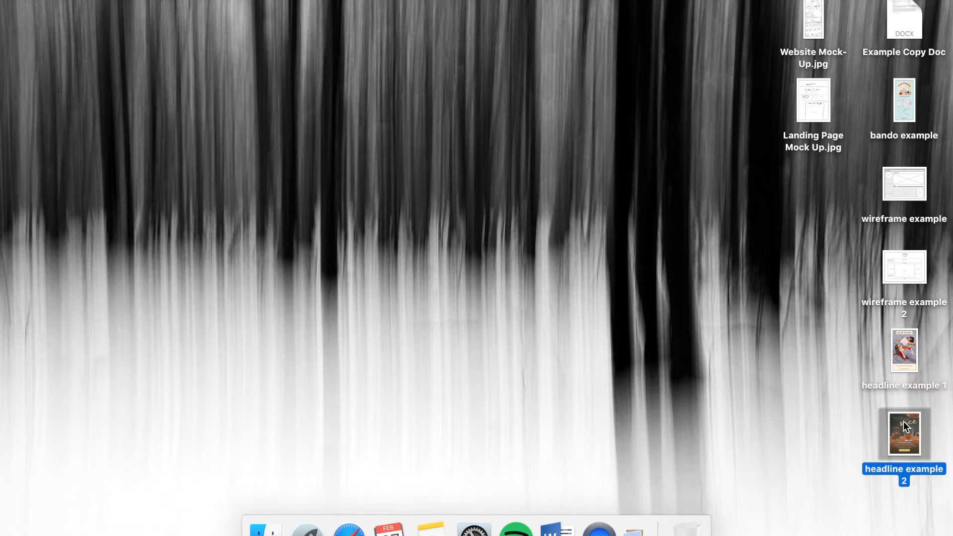
double_click(904, 433)
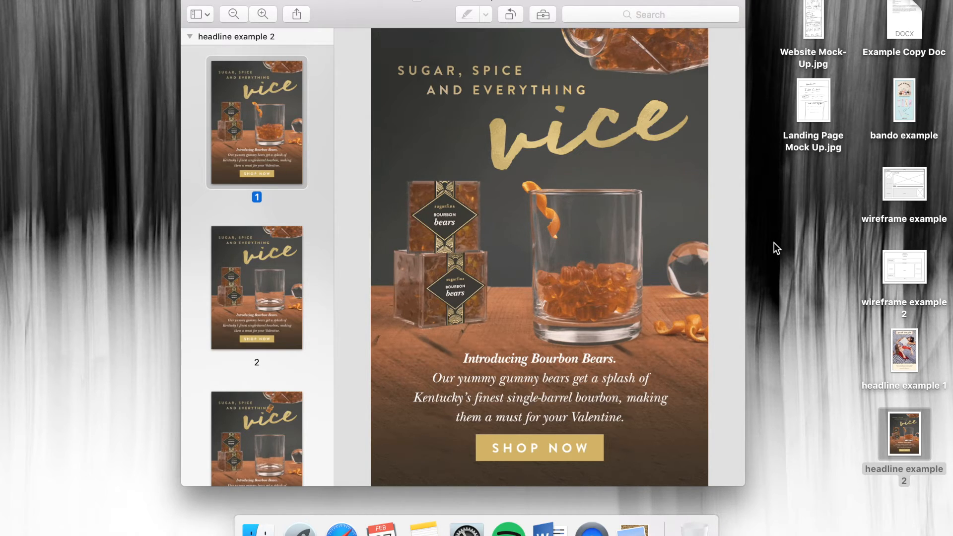
mouse_move(768, 428)
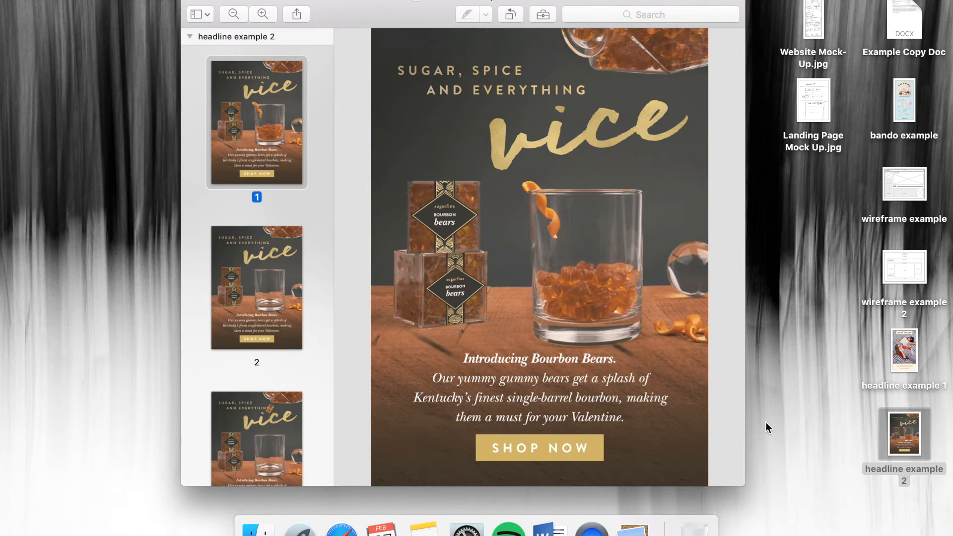
mouse_move(820, 282)
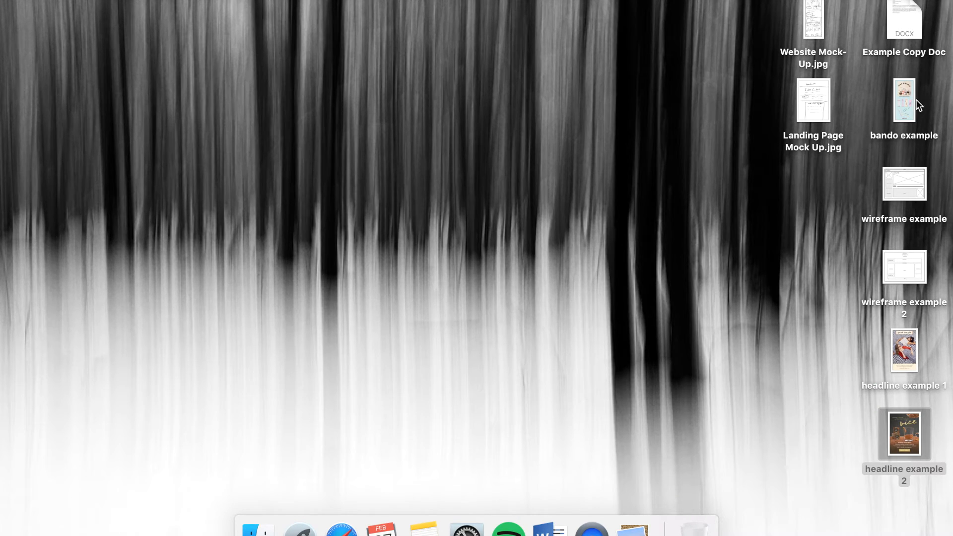
Open 'bando example', zoom in, and scroll through the drinkware email to its end.
double_click(904, 101)
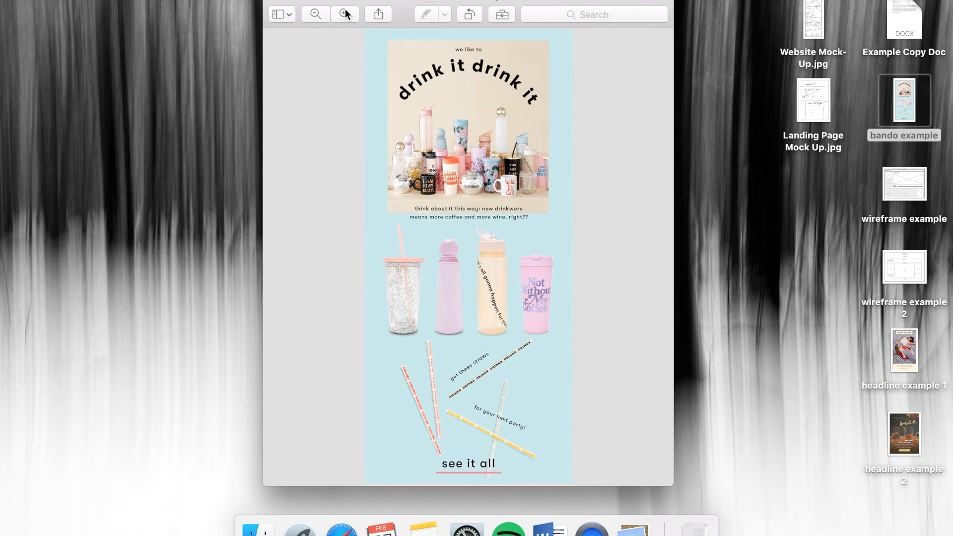
left_click(344, 14)
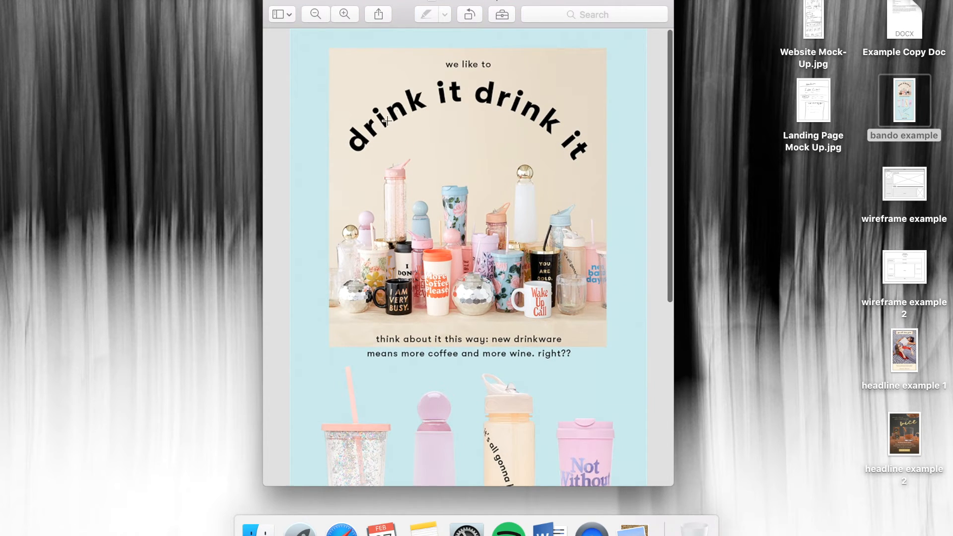
scroll("down", 3)
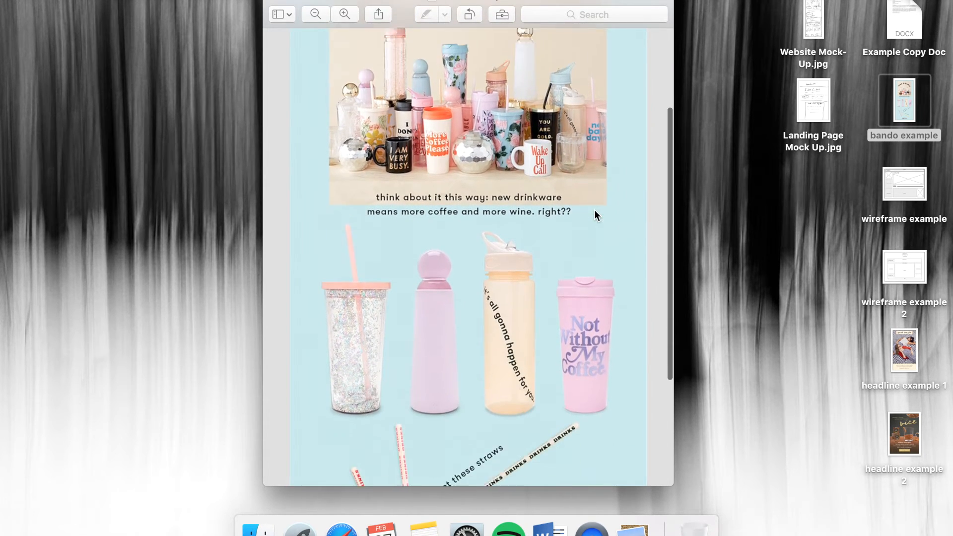
scroll("down", 3)
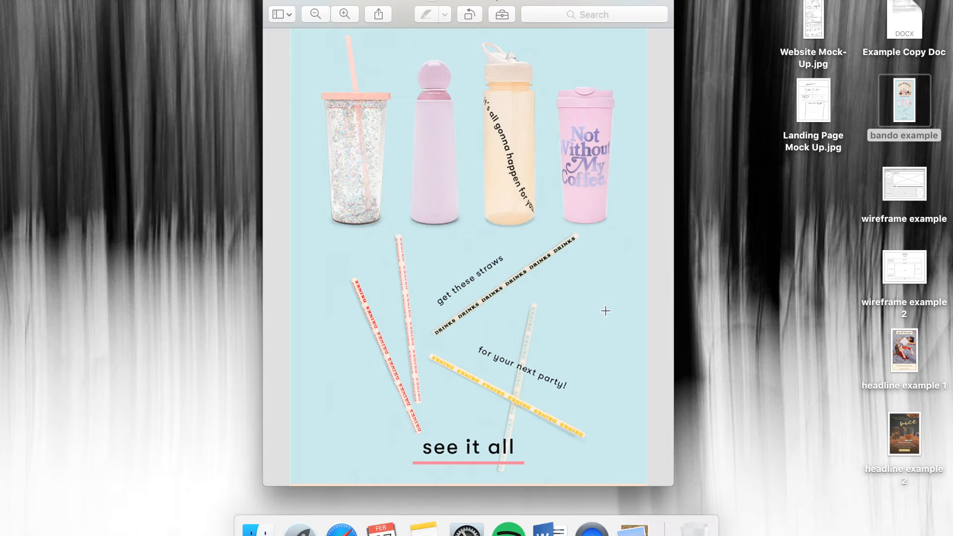
mouse_move(478, 342)
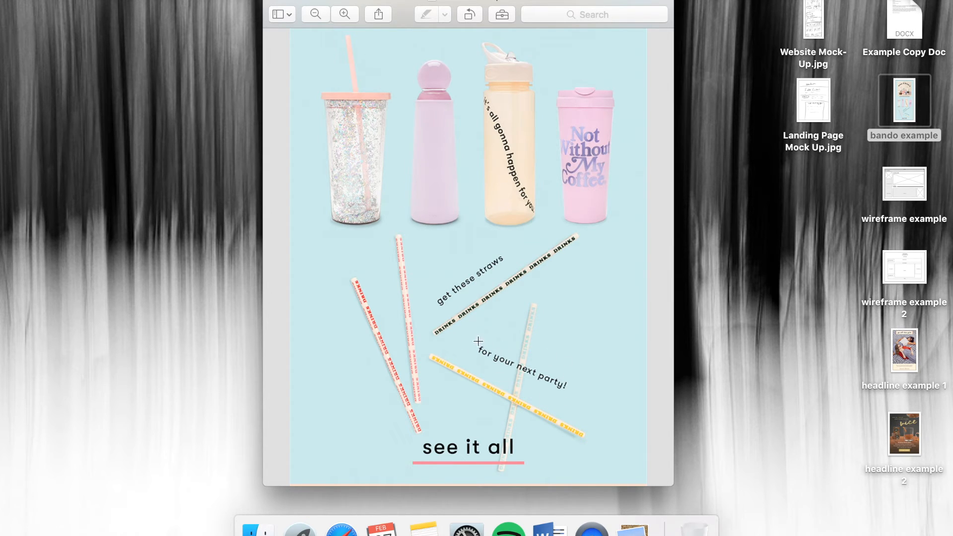
mouse_move(450, 335)
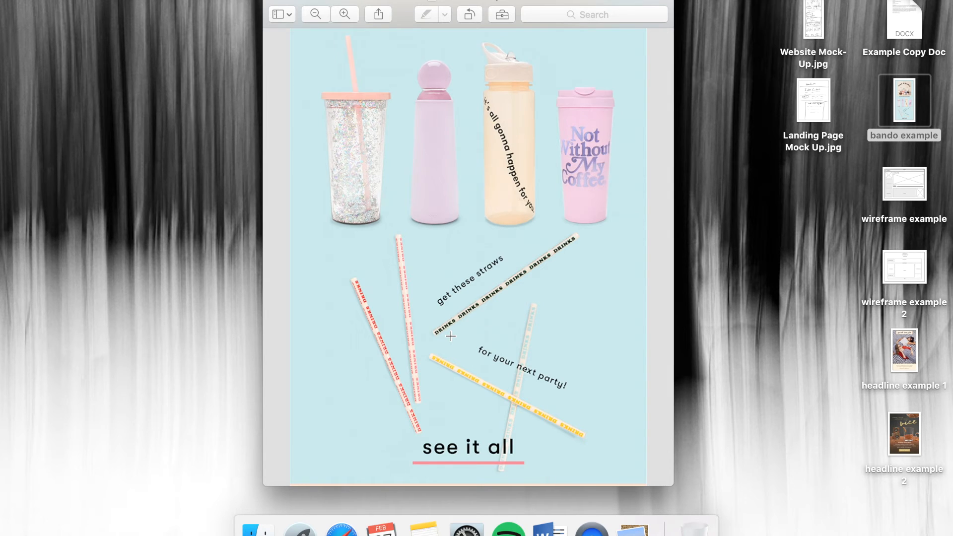
mouse_move(417, 288)
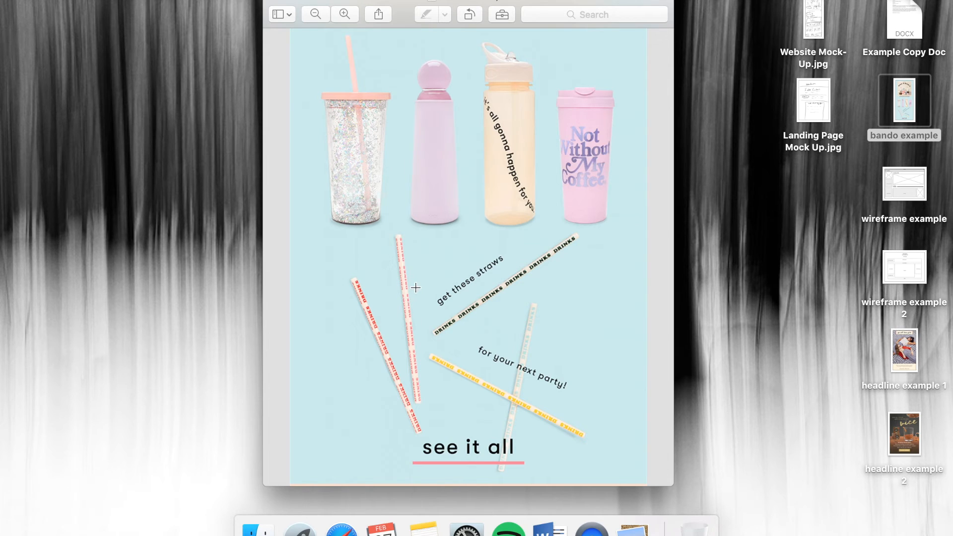
mouse_move(437, 273)
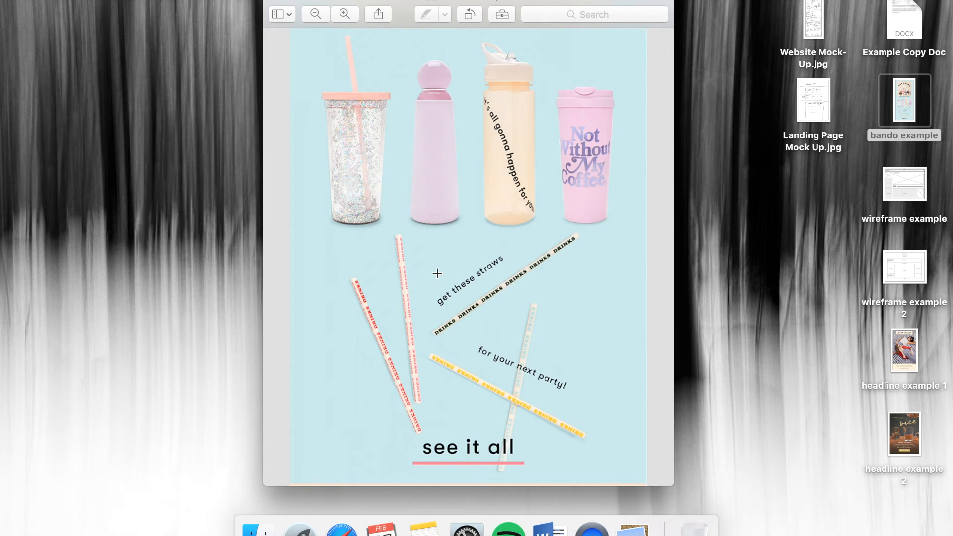
mouse_move(281, 55)
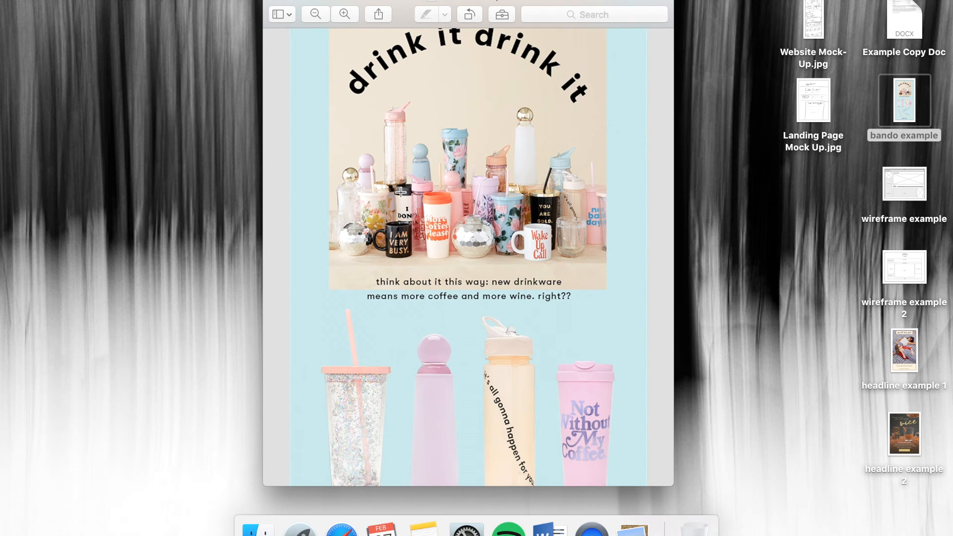
scroll("down", 3)
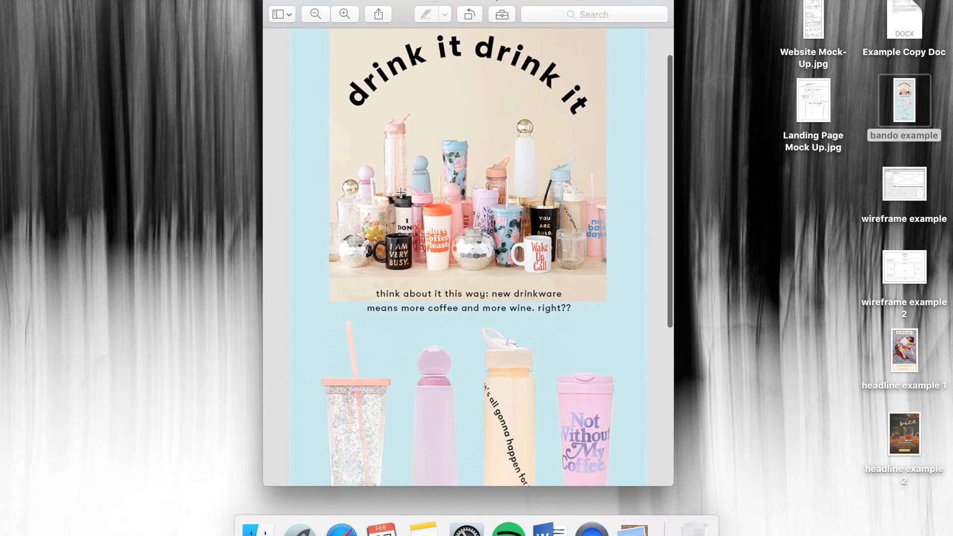